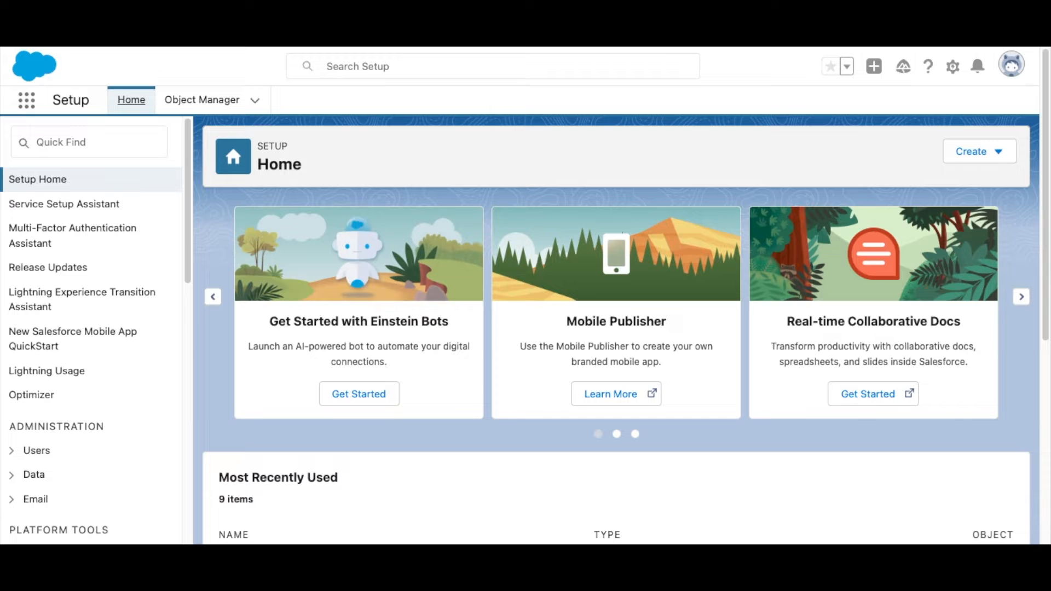
mouse_move(719, 395)
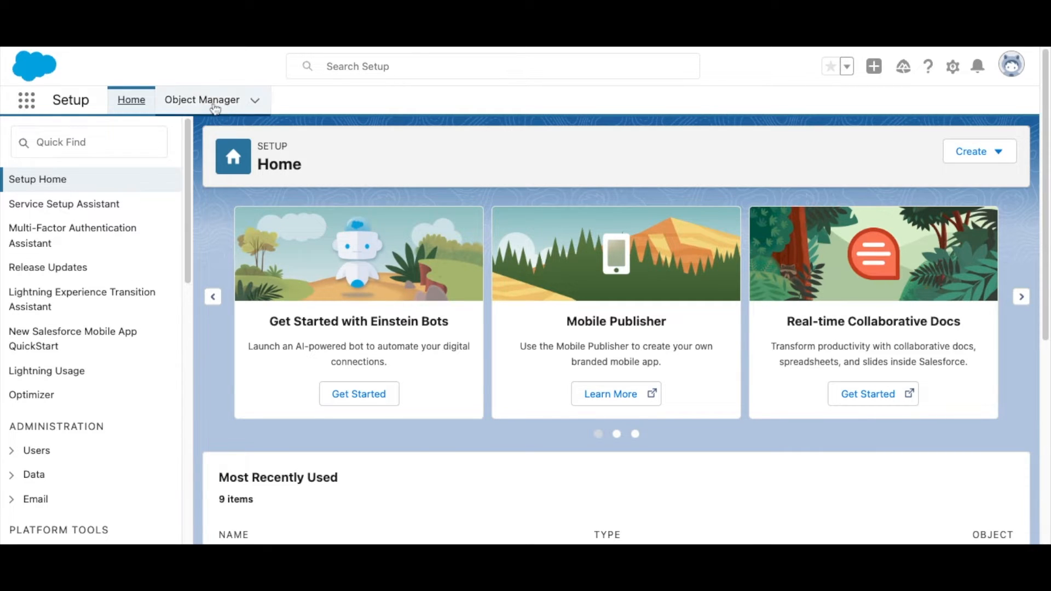
Filter Object Manager for 'contact' and open the Contact object
click(201, 99)
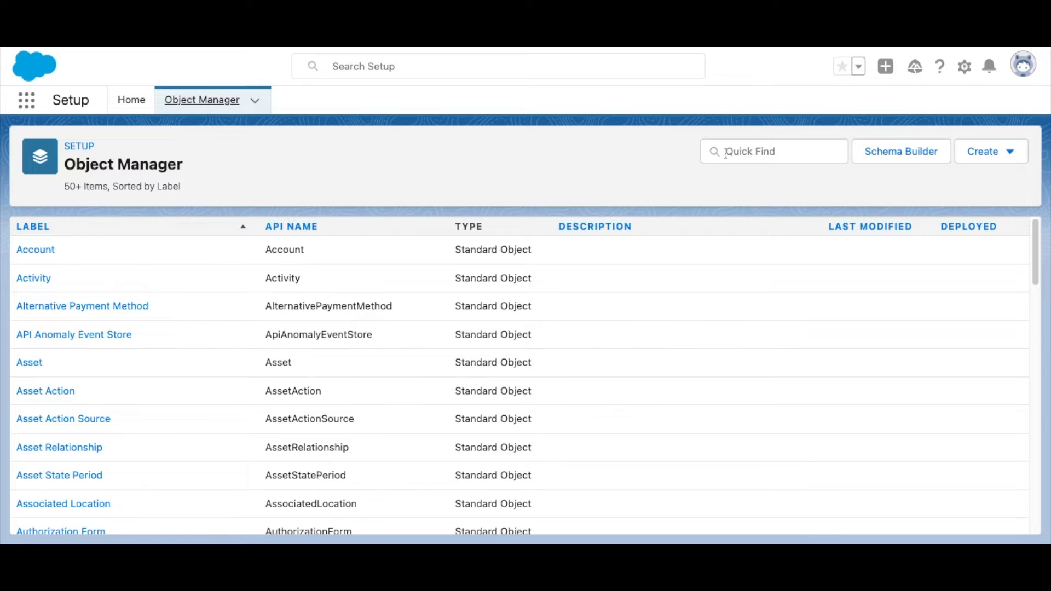
text(contac)
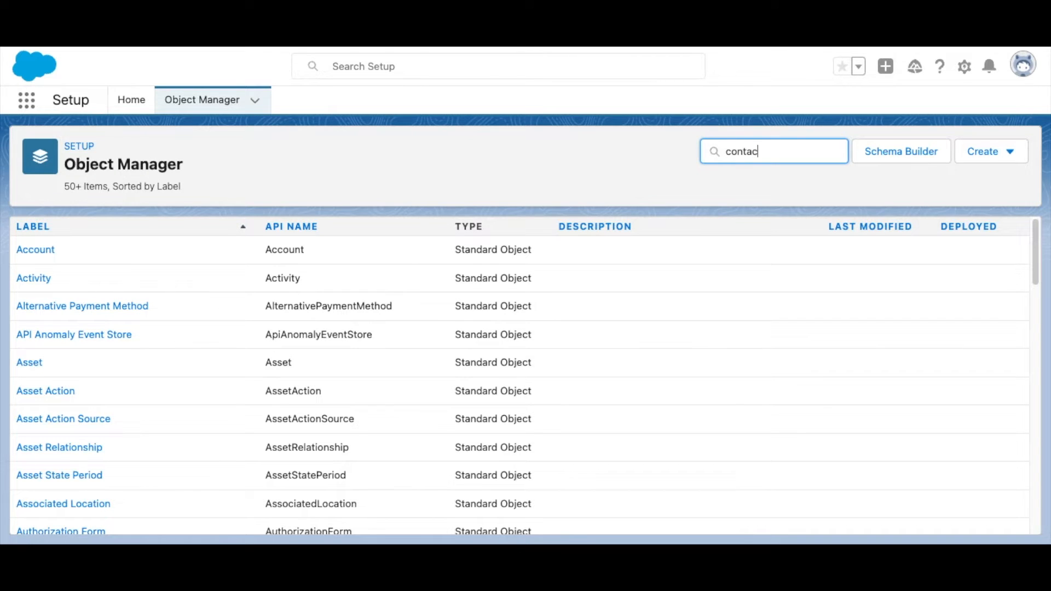
text(t)
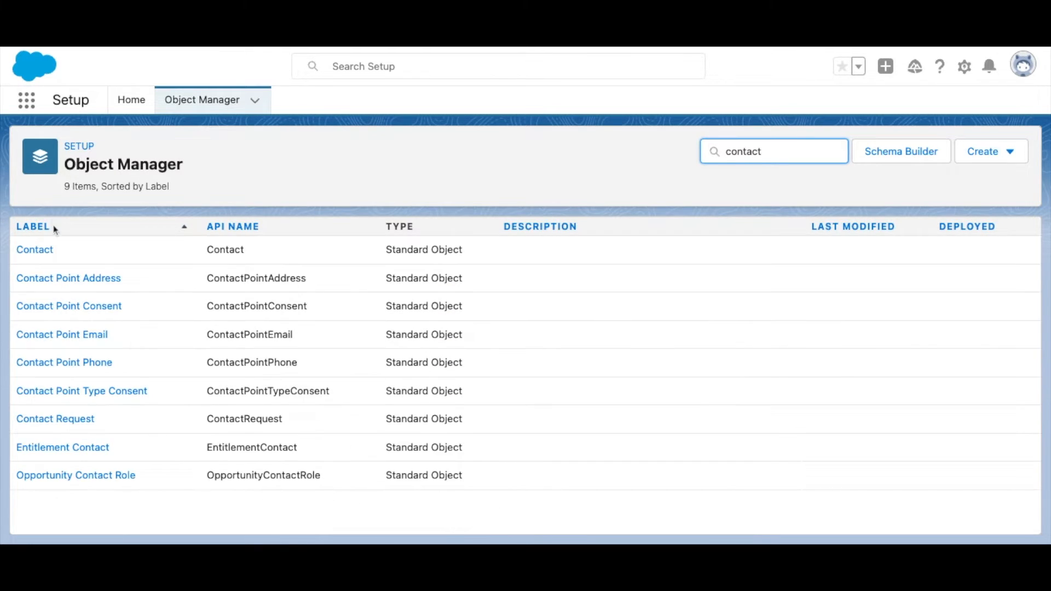
click(34, 249)
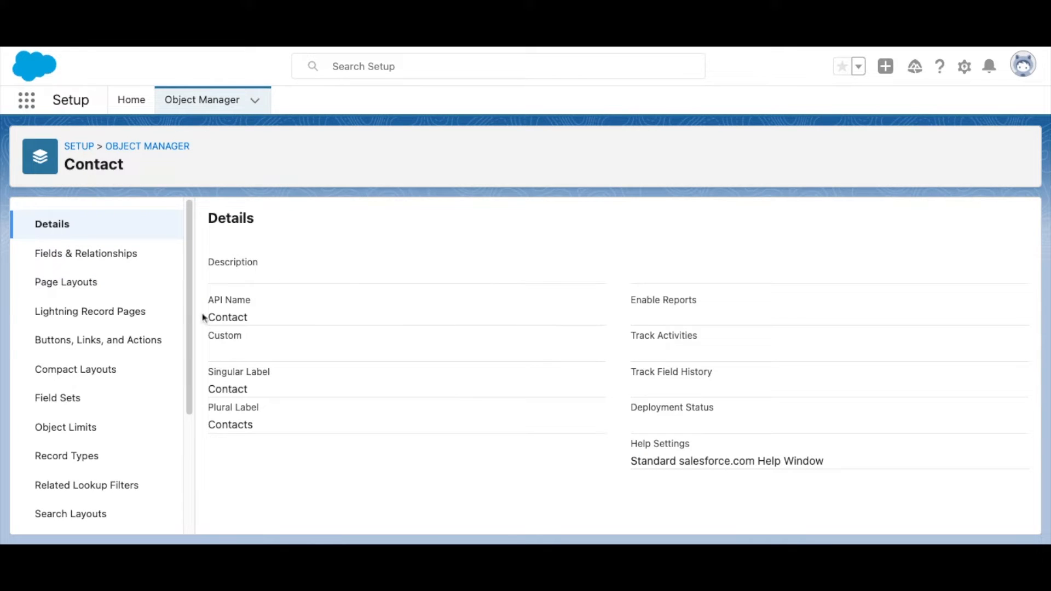
Open Contact's Fields & Relationships and start editing the Certifications picklist
click(85, 253)
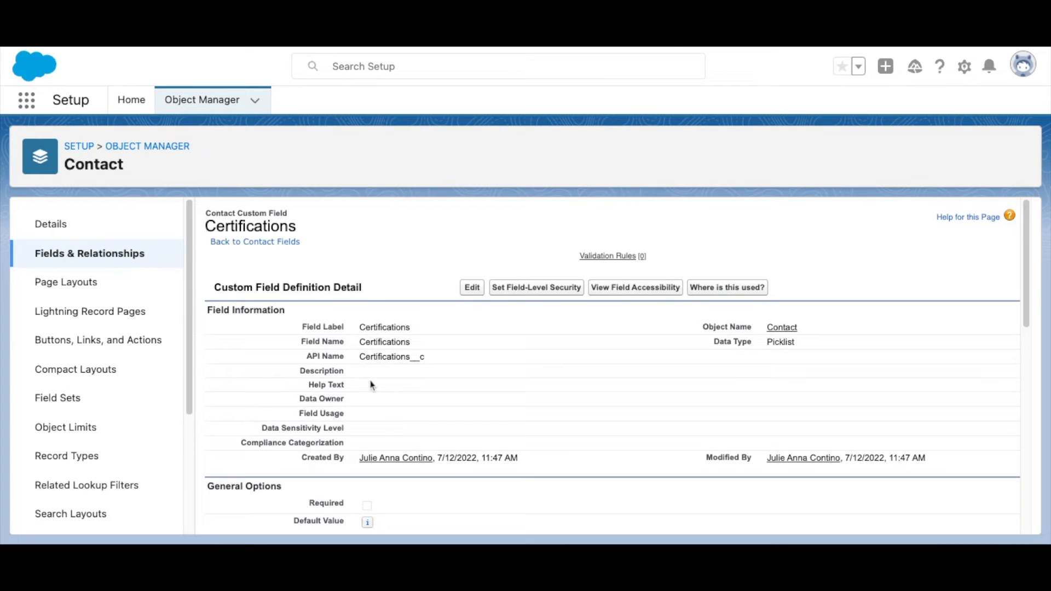
mouse_move(480, 294)
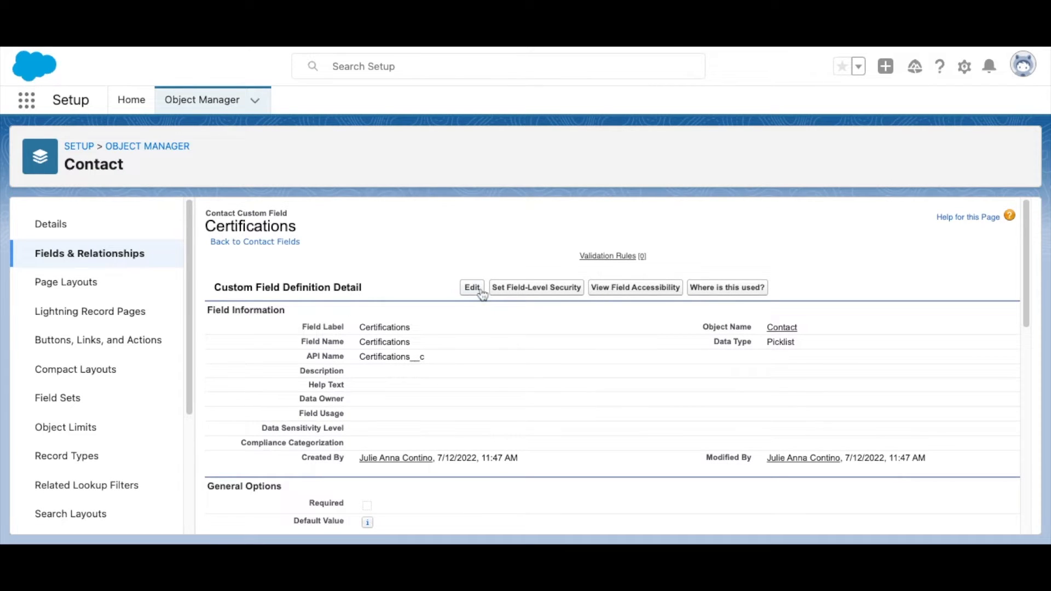
click(471, 287)
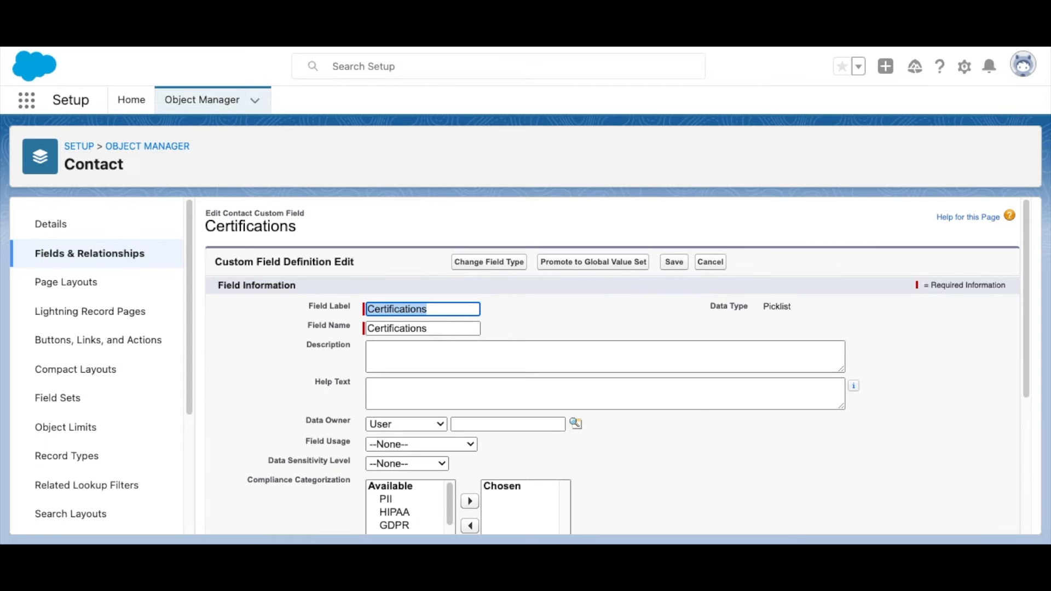
mouse_move(616, 264)
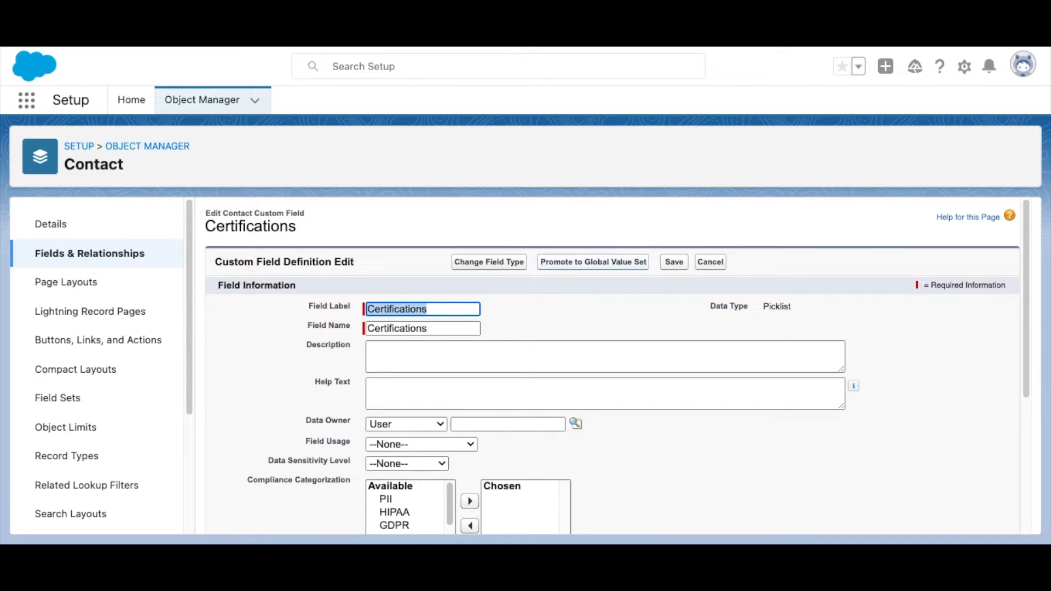
Promote the picklist to a global value set labelled 'Certifications'
click(593, 262)
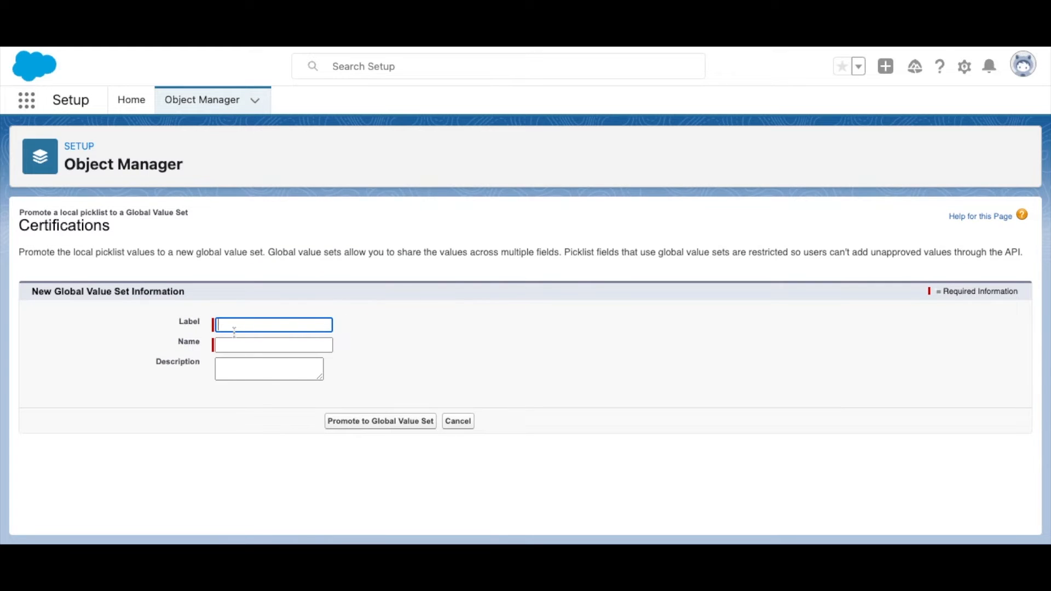
text(Certifications)
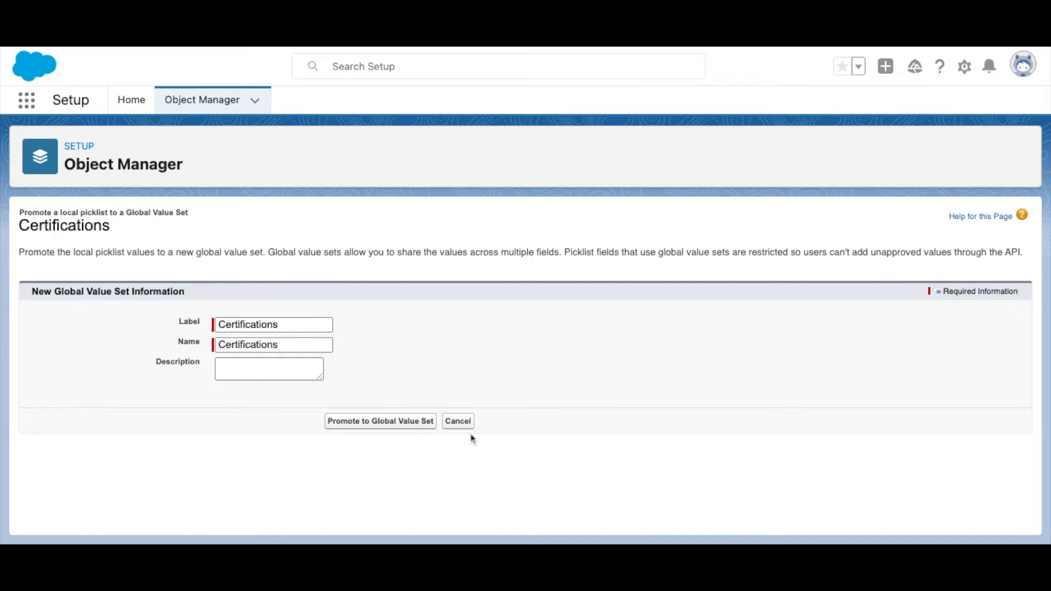
mouse_move(431, 428)
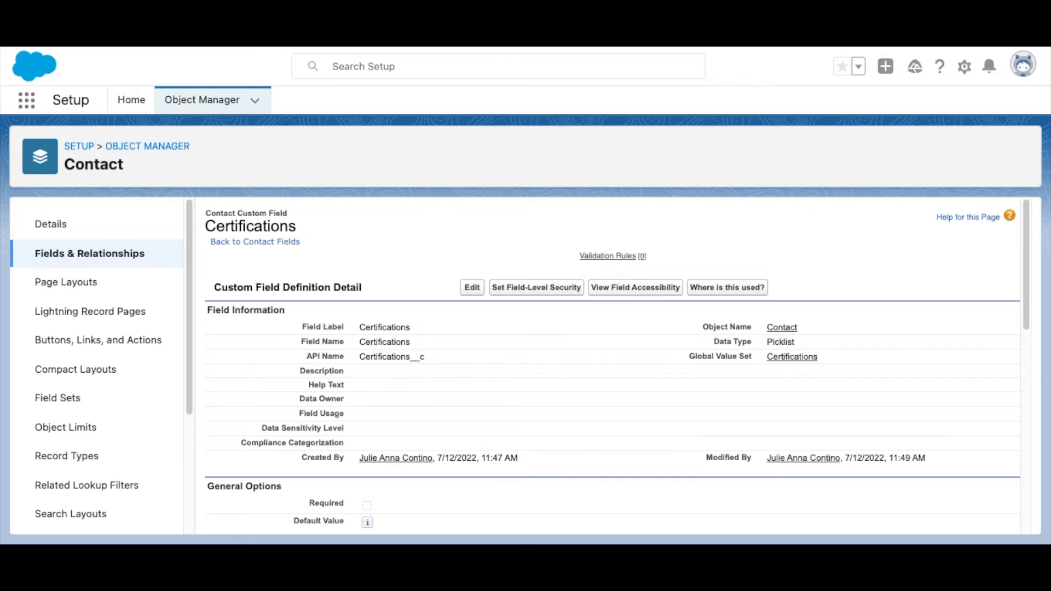
mouse_move(639, 382)
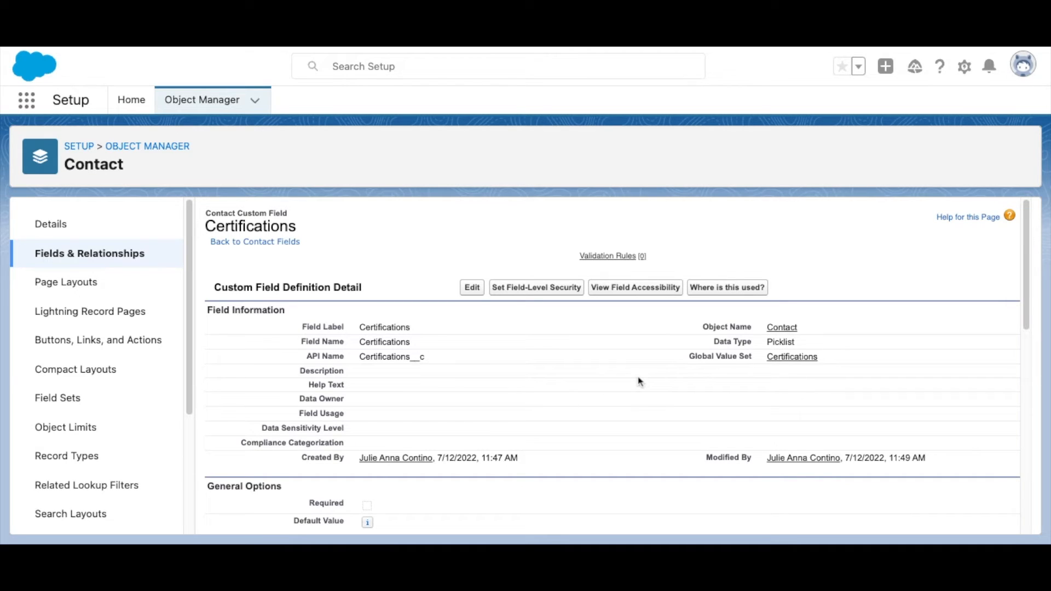
mouse_move(77, 223)
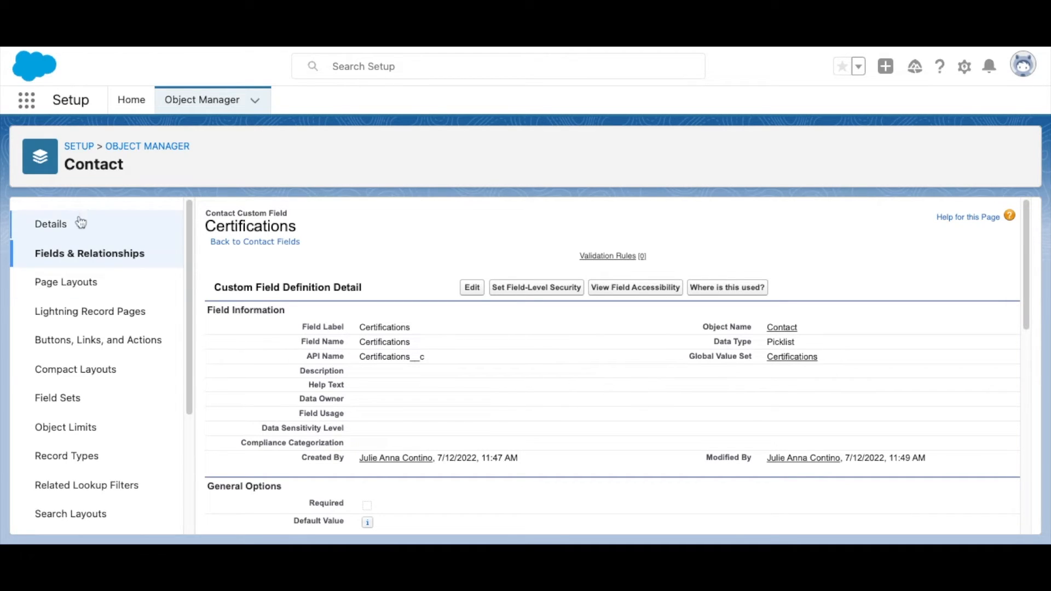
Go back through Object Manager, search 'contact', and reopen the Contact object
click(50, 224)
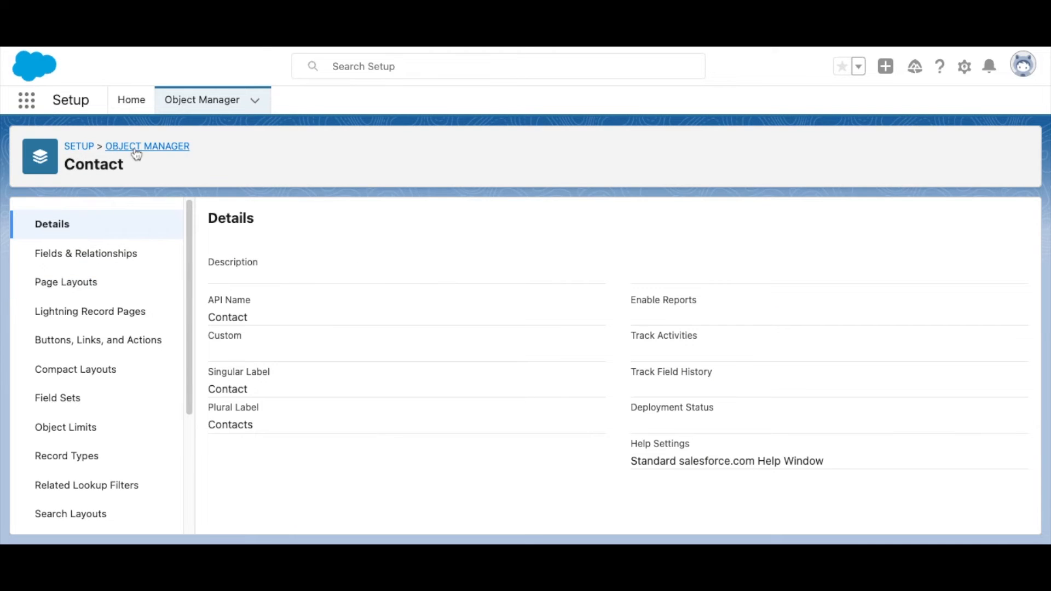
click(146, 146)
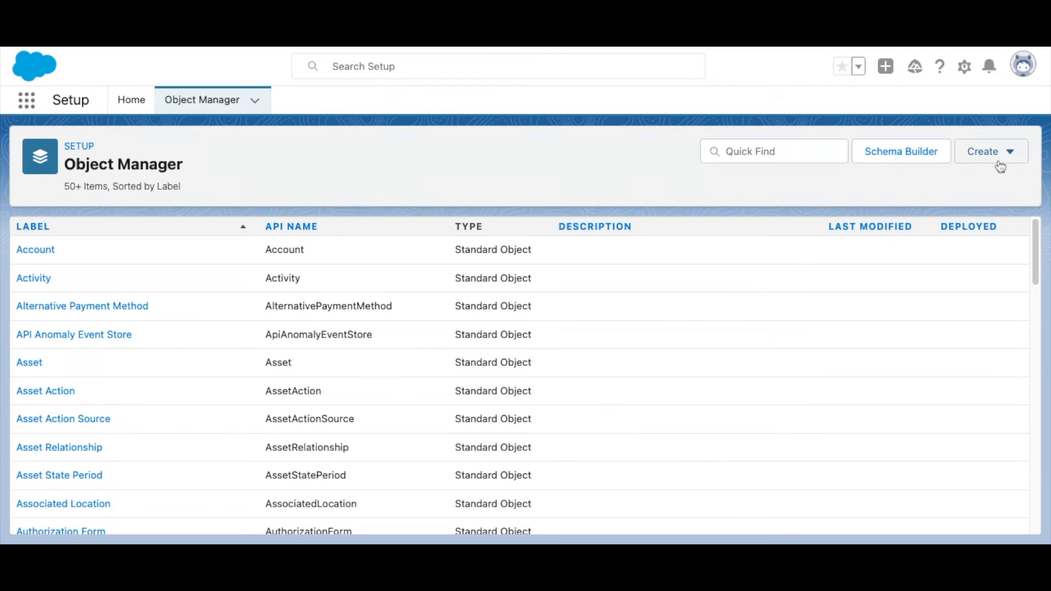
click(989, 152)
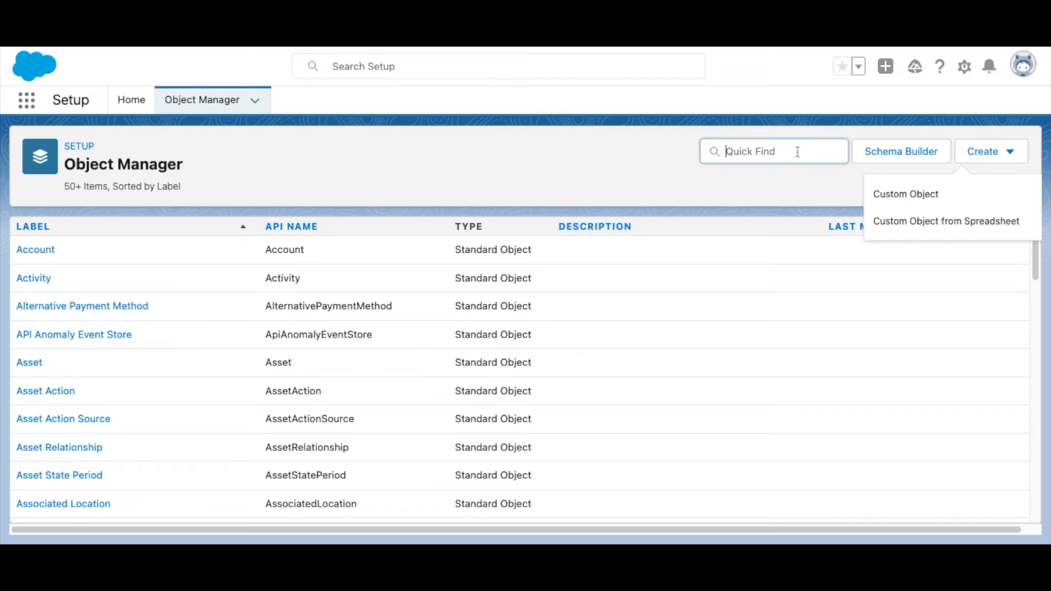
text(contact)
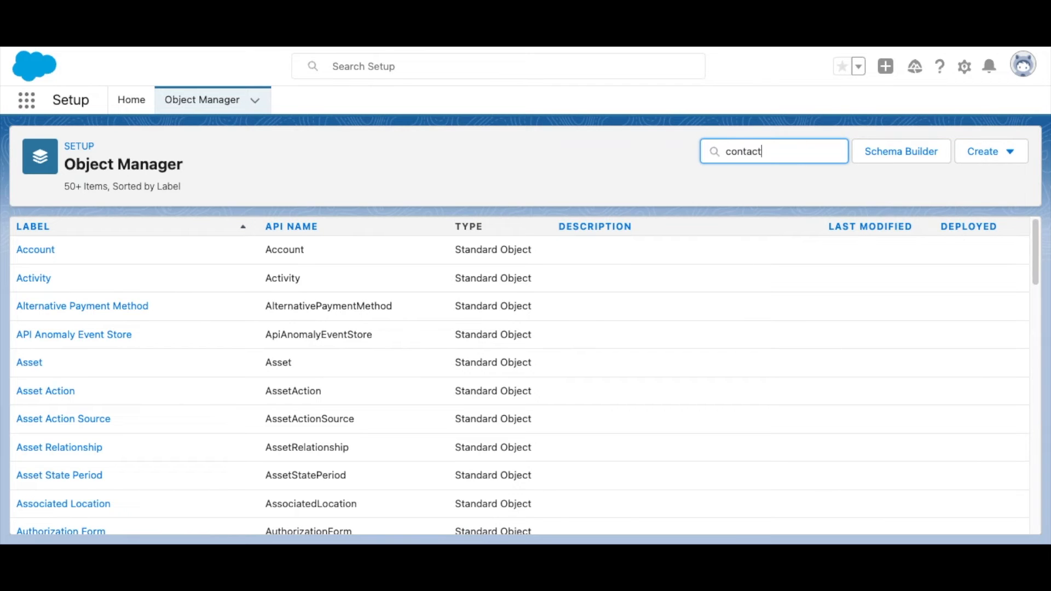
key(Enter)
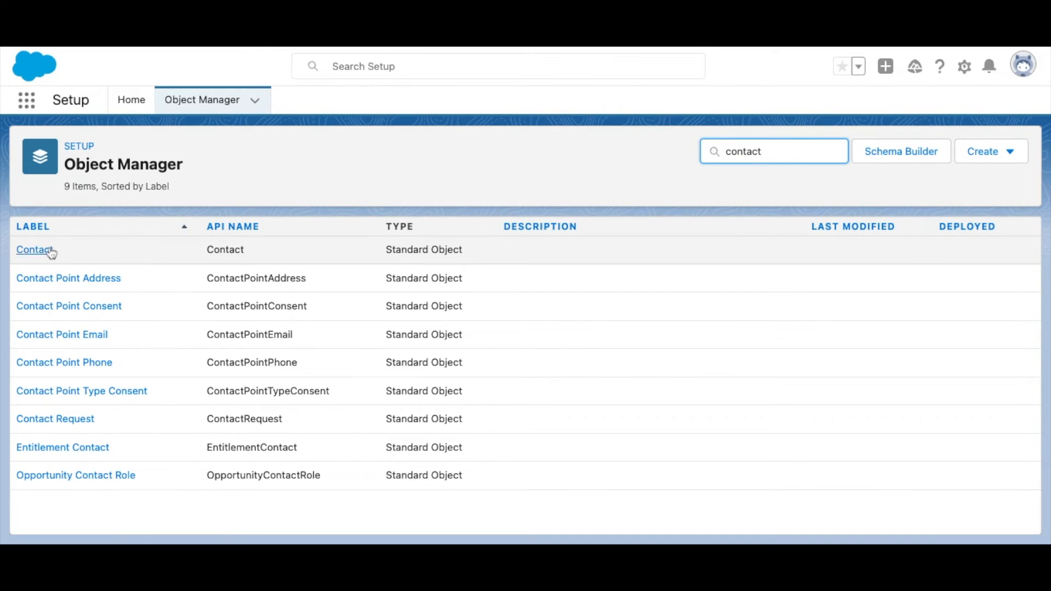
click(32, 251)
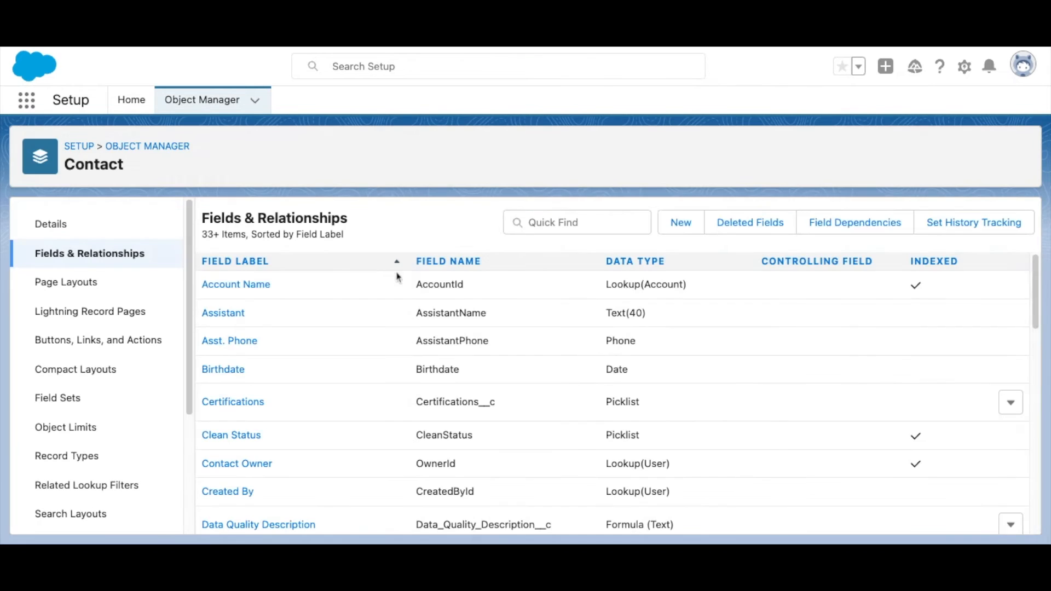
Begin a new custom Picklist field on Contact and move to its details
click(681, 222)
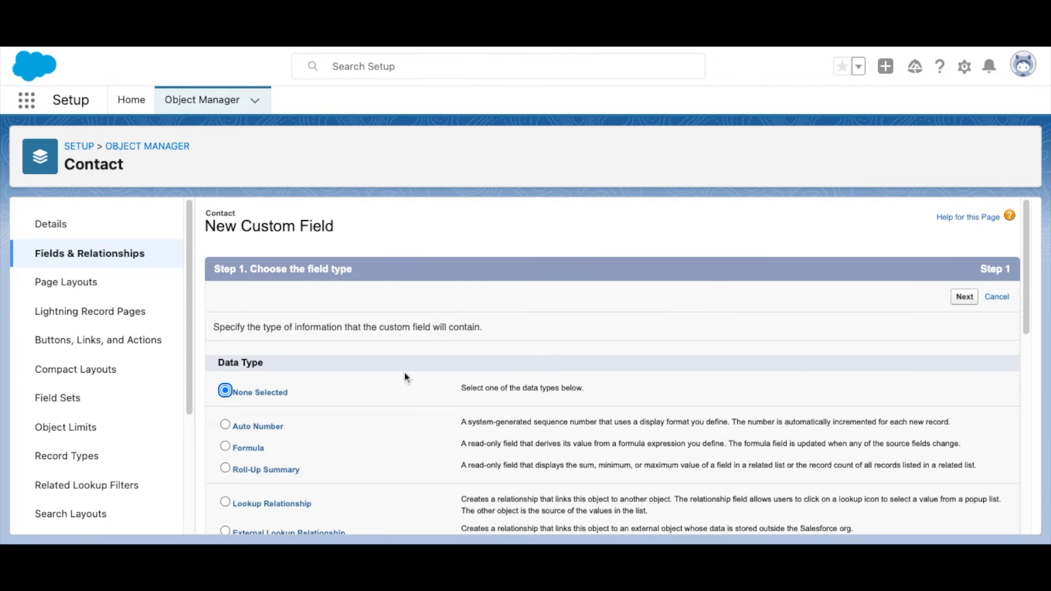
scroll(down, 3)
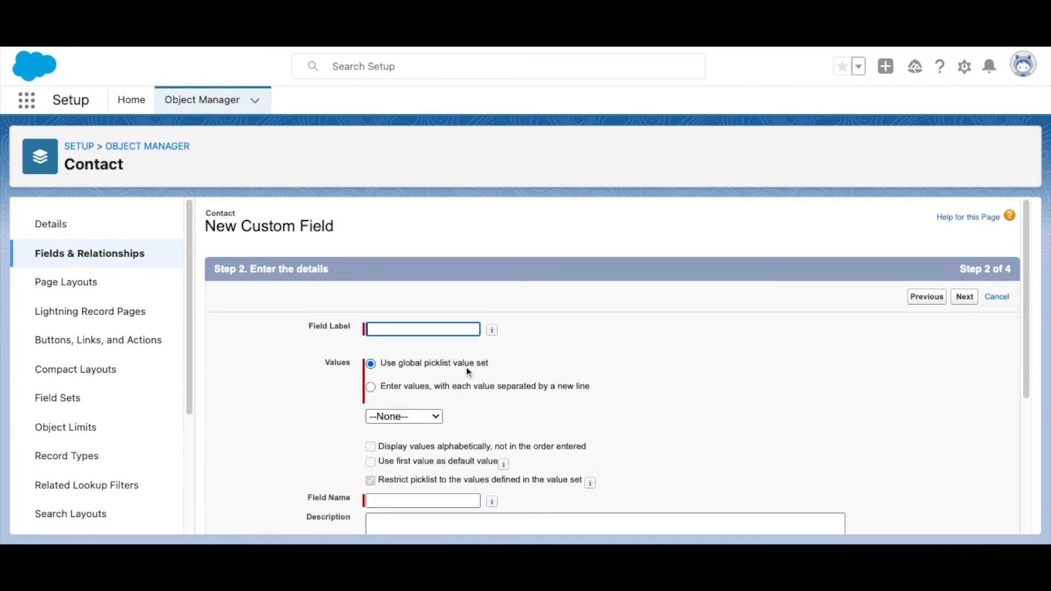
Label the field 'New' and select the Certifications global value set
click(422, 330)
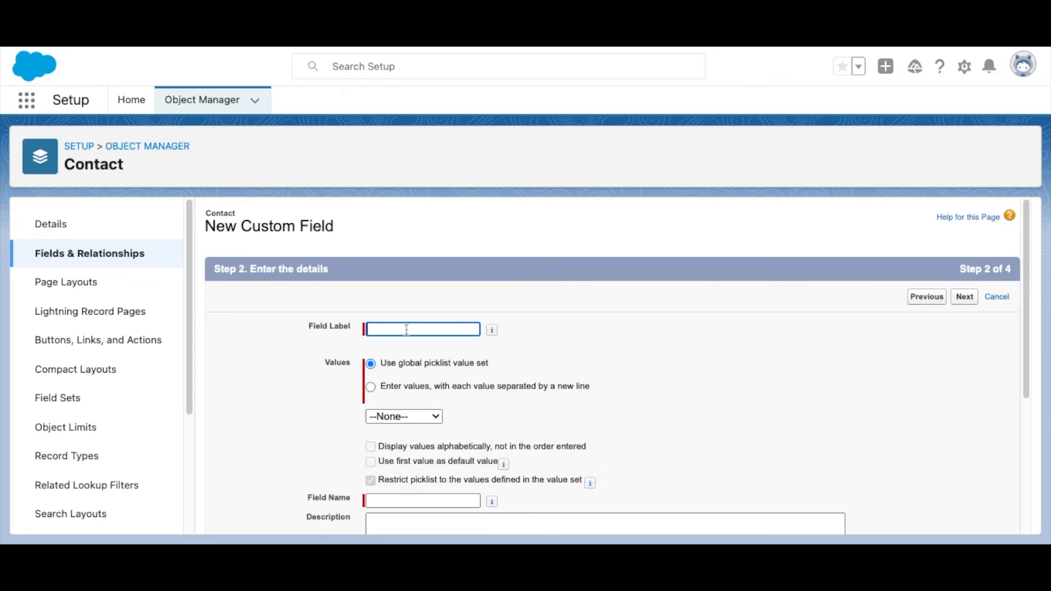
text(New)
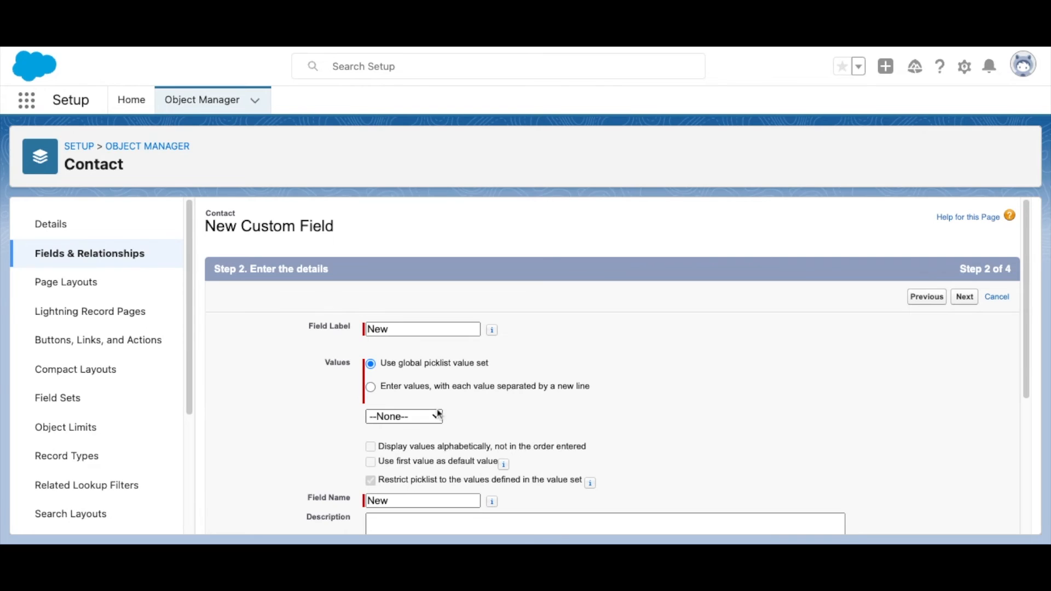
click(404, 416)
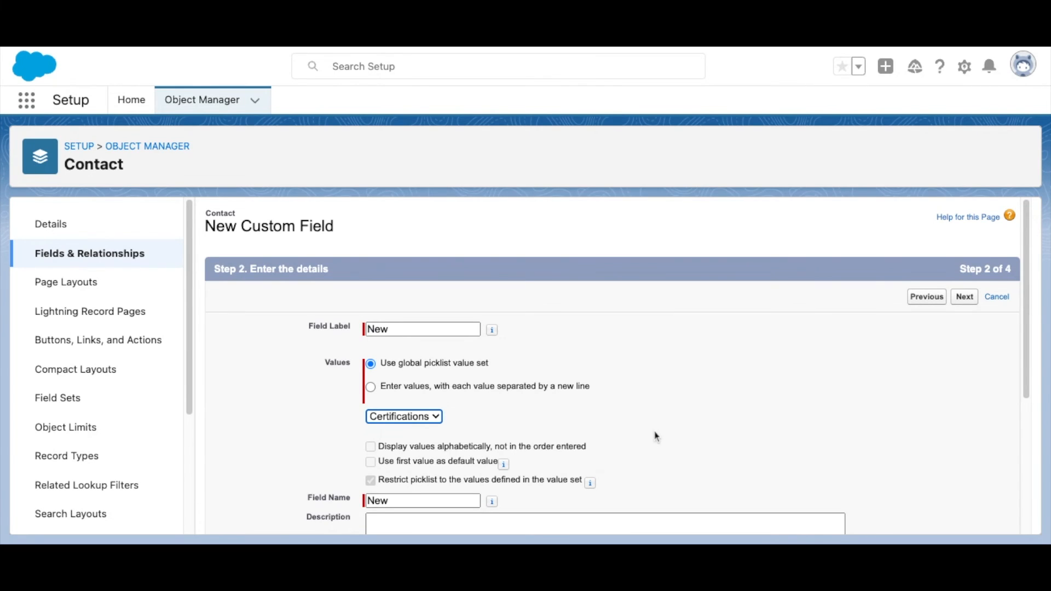